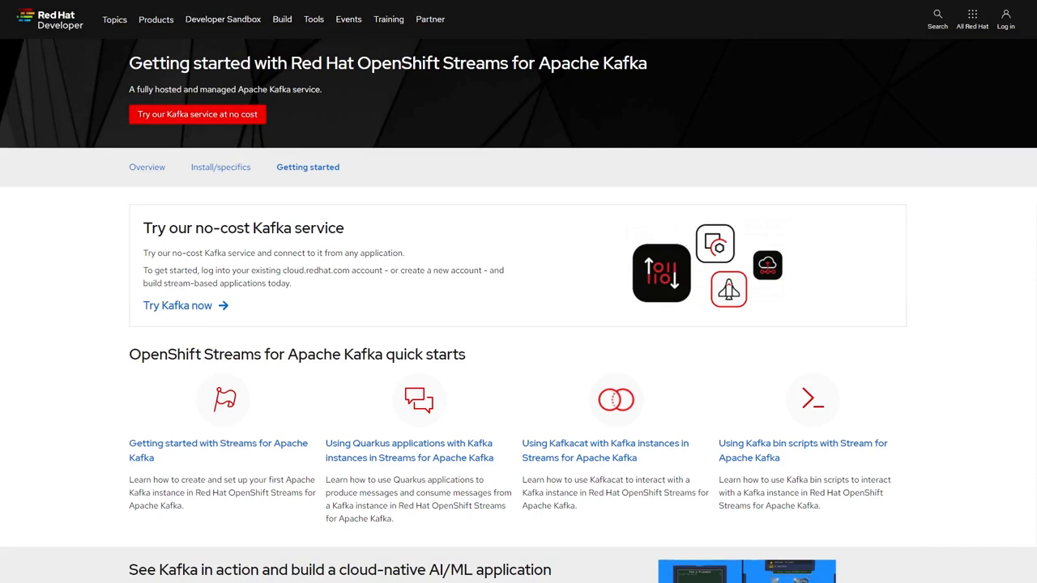
{"action": "mouse_move", "coordinate": [209, 130]}
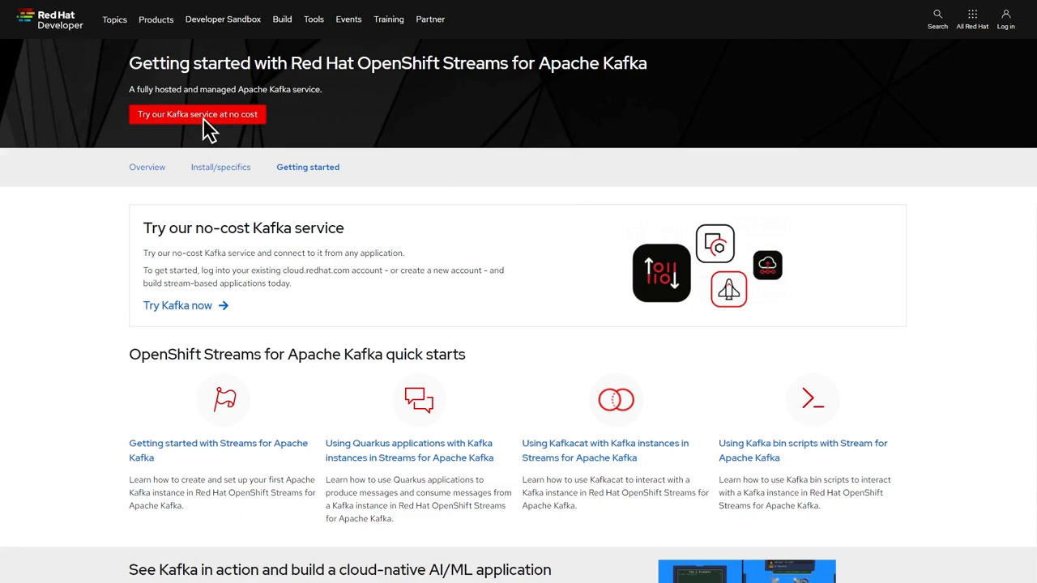
Step: Follow the 'Try our Kafka service at no cost' offer to the Red Hat login page
{"action": "left_click", "coordinate": [197, 115]}
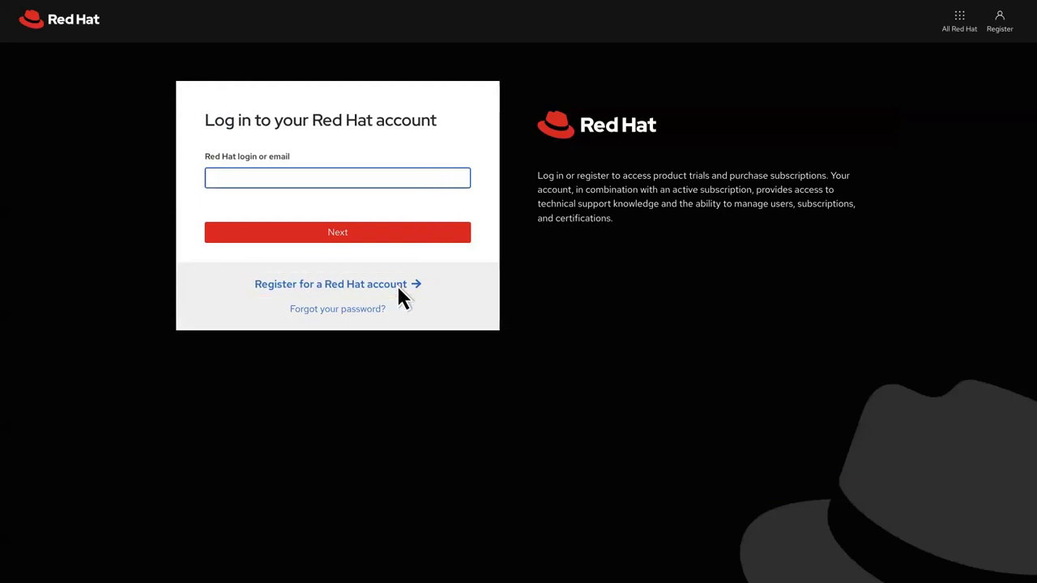
Step: Start registering a personal Red Hat account and scroll through the form's details
{"action": "left_click", "coordinate": [330, 284]}
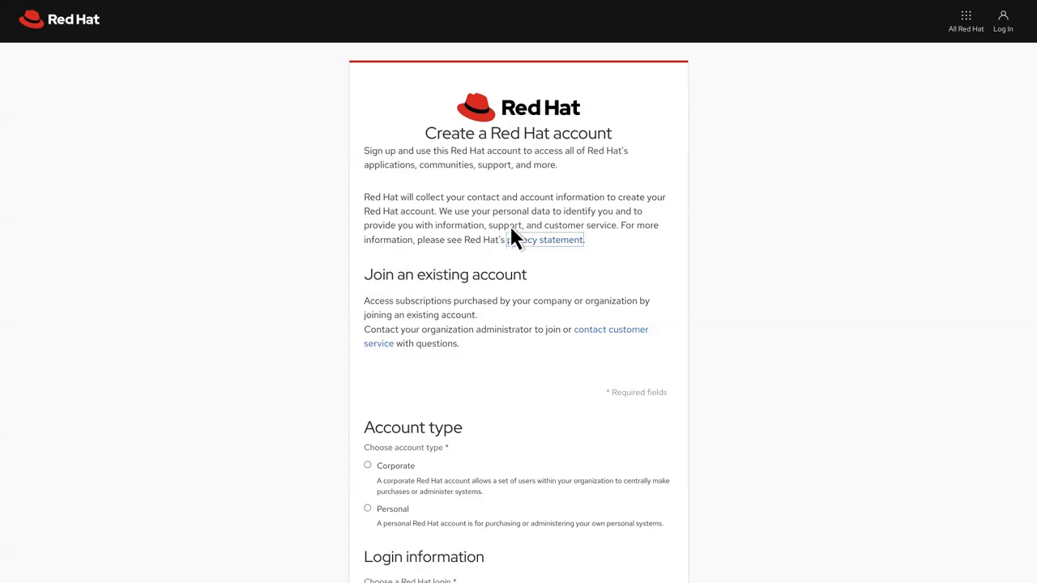
{"action": "mouse_move", "coordinate": [684, 546]}
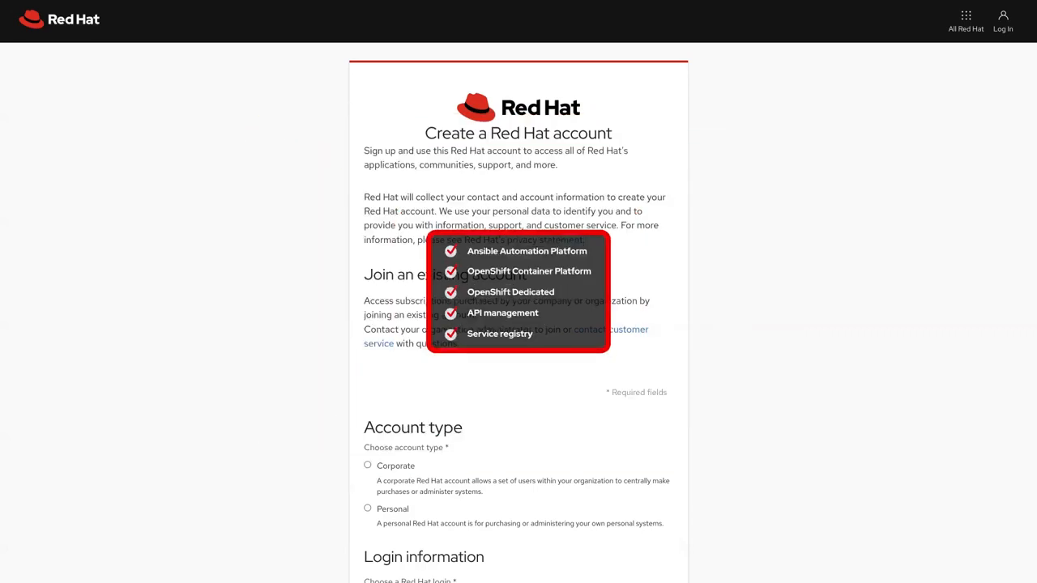
{"action": "scroll", "scroll_direction": "down", "scroll_amount": 3}
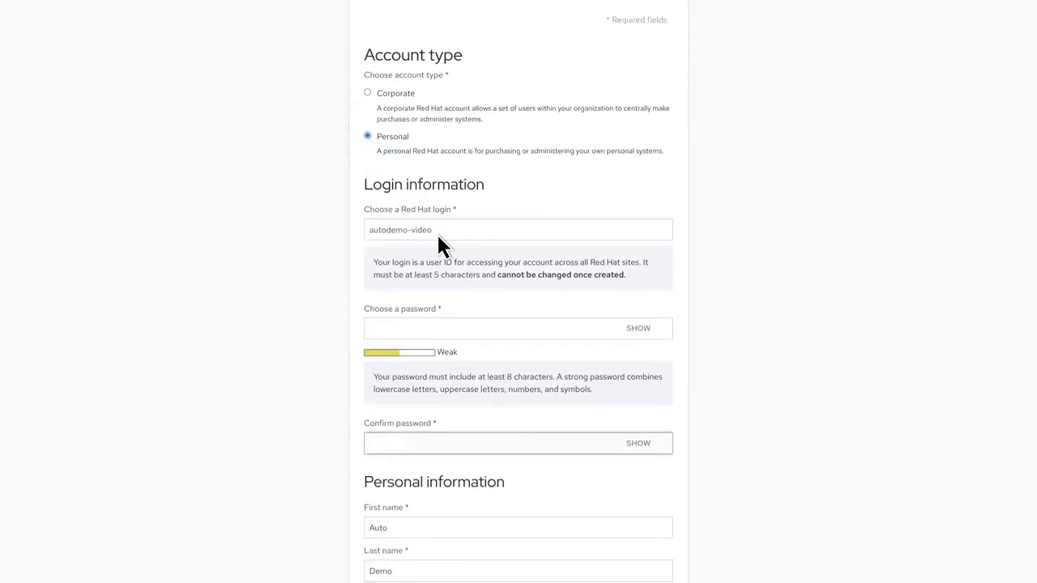
{"action": "scroll", "scroll_direction": "down", "scroll_amount": 3}
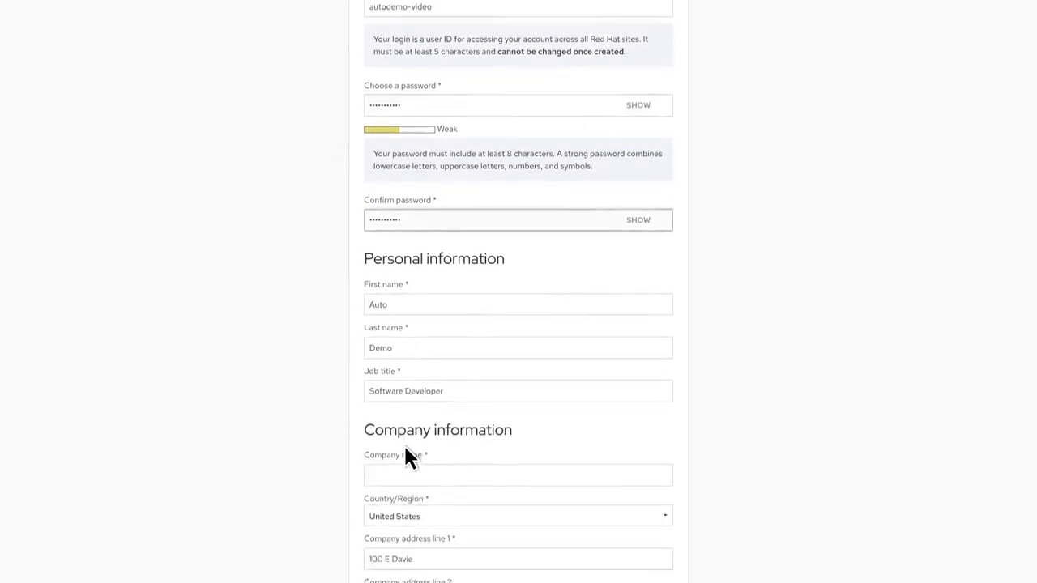
{"action": "scroll", "scroll_direction": "down", "scroll_amount": 3}
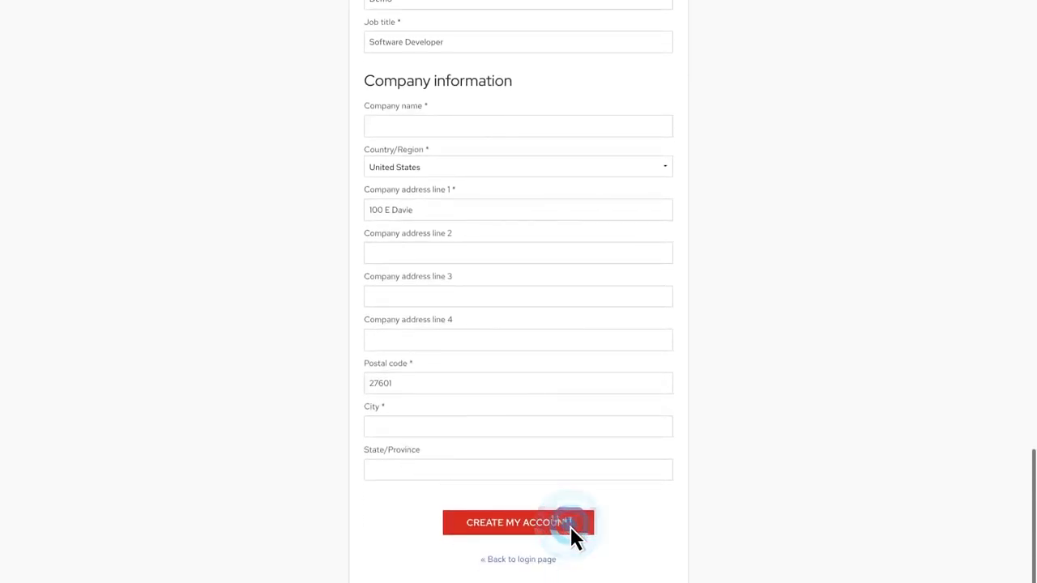
Step: Submit the account, then create Kafka instance 'os-kafka' in US East, N. Virginia
{"action": "left_click", "coordinate": [518, 522]}
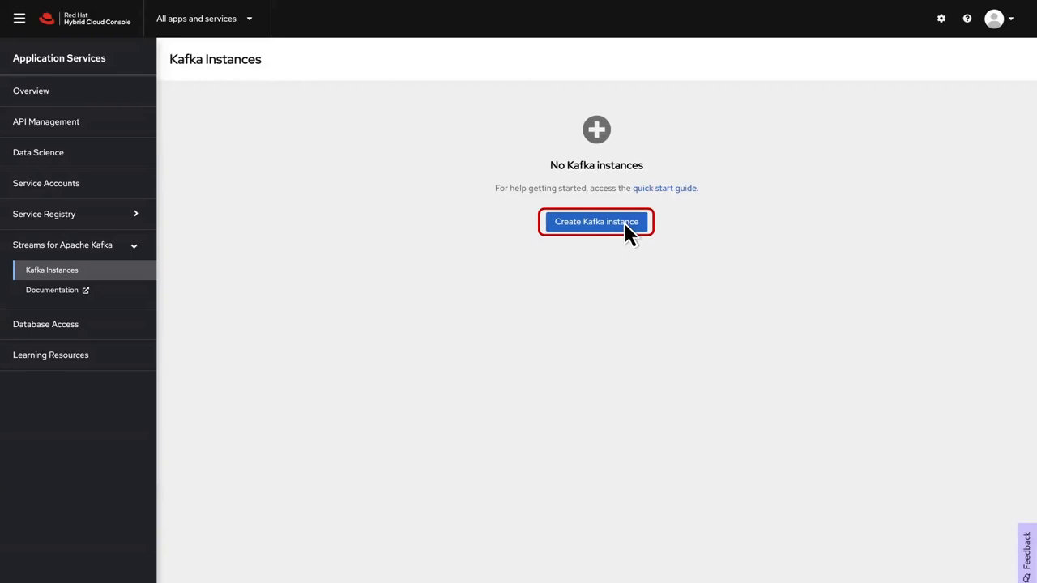
{"action": "left_click", "coordinate": [597, 221]}
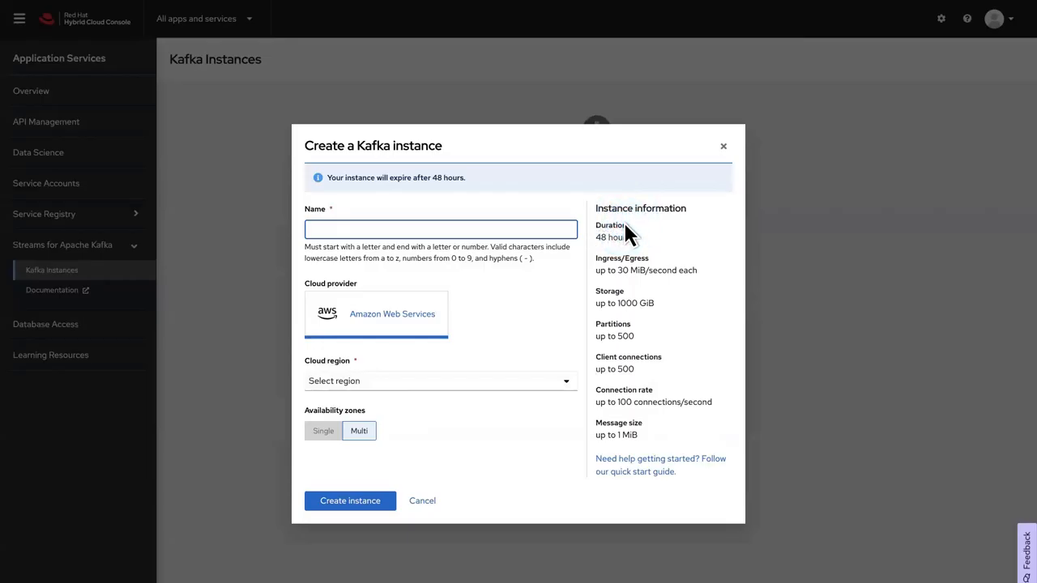
{"action": "type", "text": "os-kafka"}
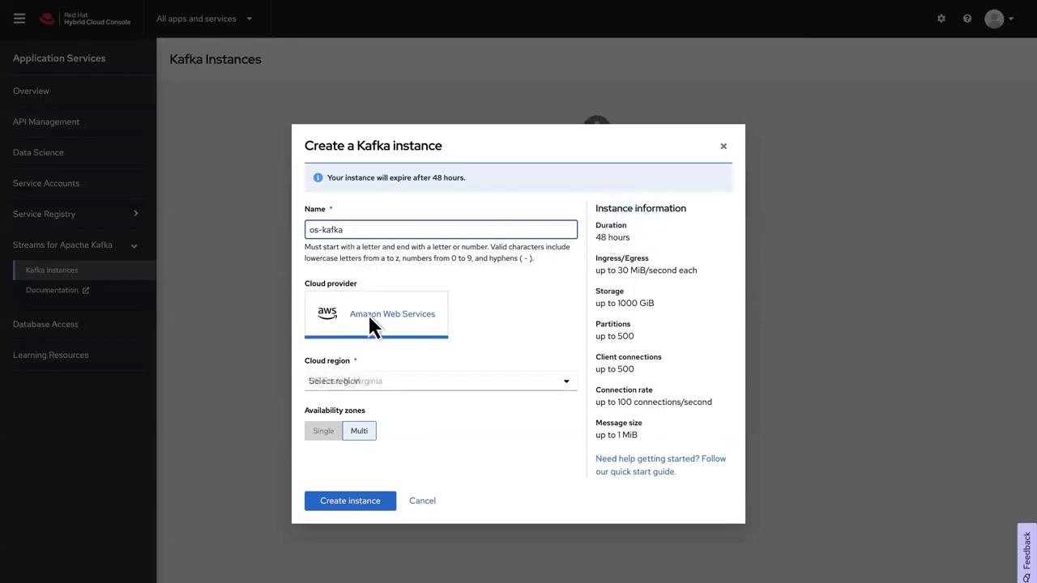
{"action": "left_click", "coordinate": [440, 381]}
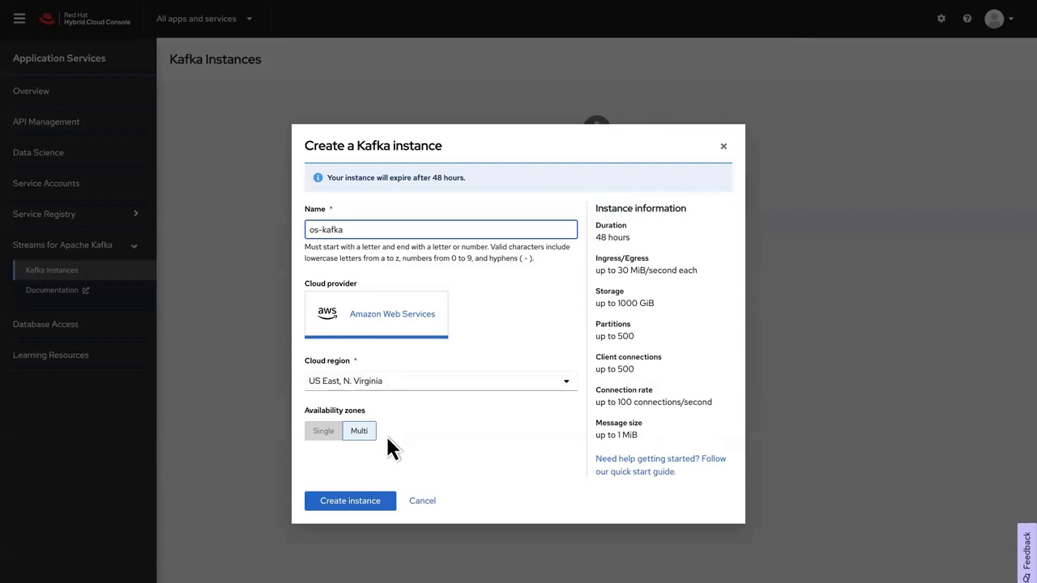
{"action": "left_click", "coordinate": [350, 501]}
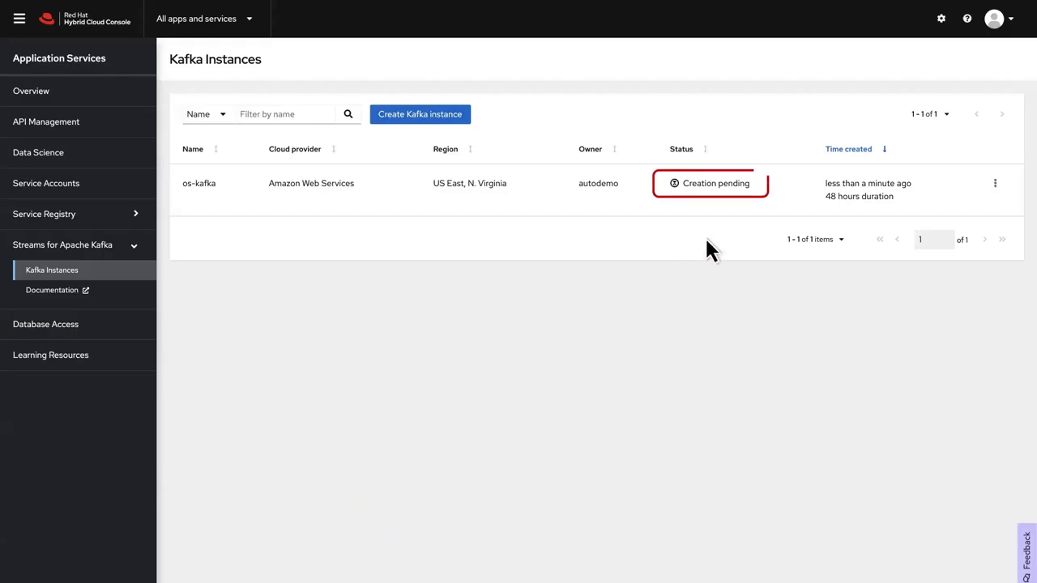
{"action": "mouse_move", "coordinate": [762, 206]}
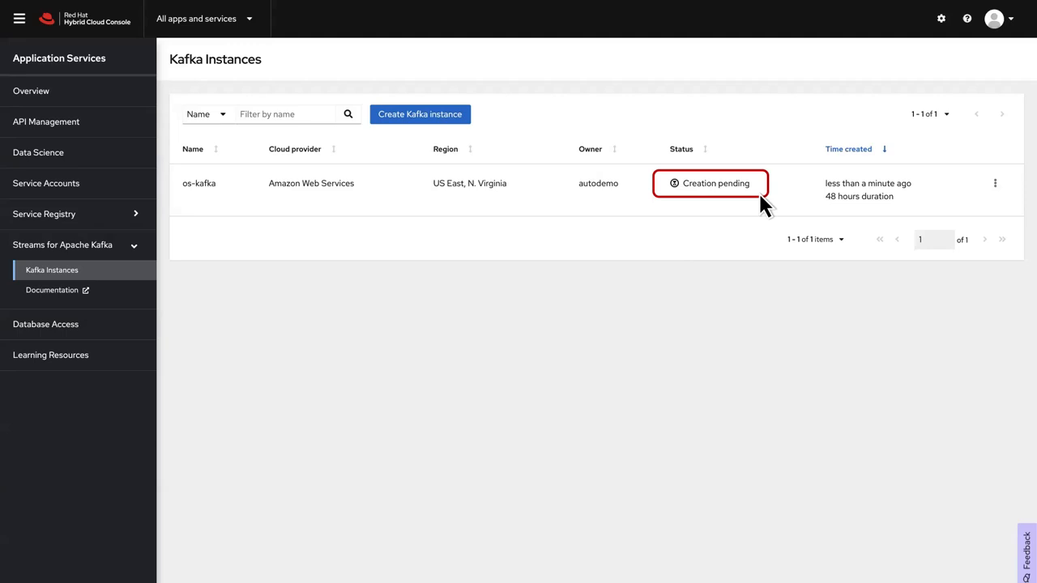
{"action": "mouse_move", "coordinate": [657, 205]}
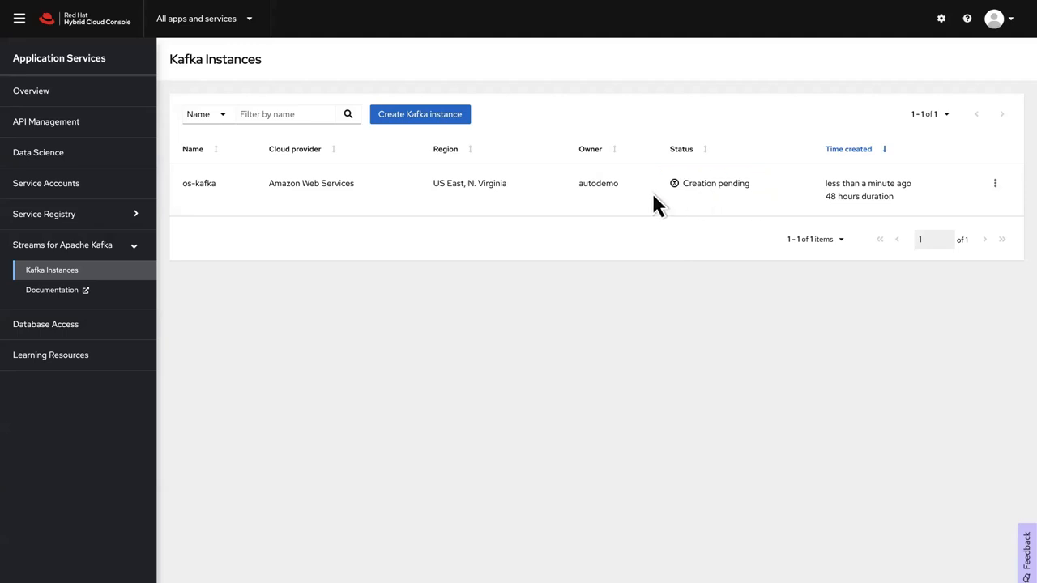
Step: Create a service account with description 'lab-sa' from the Service Accounts page
{"action": "left_click", "coordinate": [46, 183]}
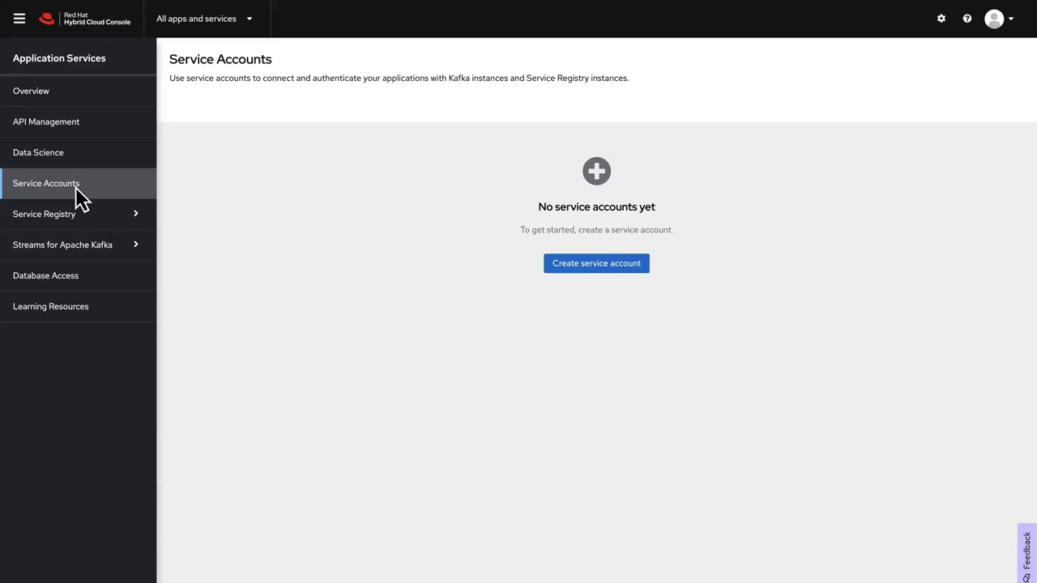
{"action": "mouse_move", "coordinate": [81, 199]}
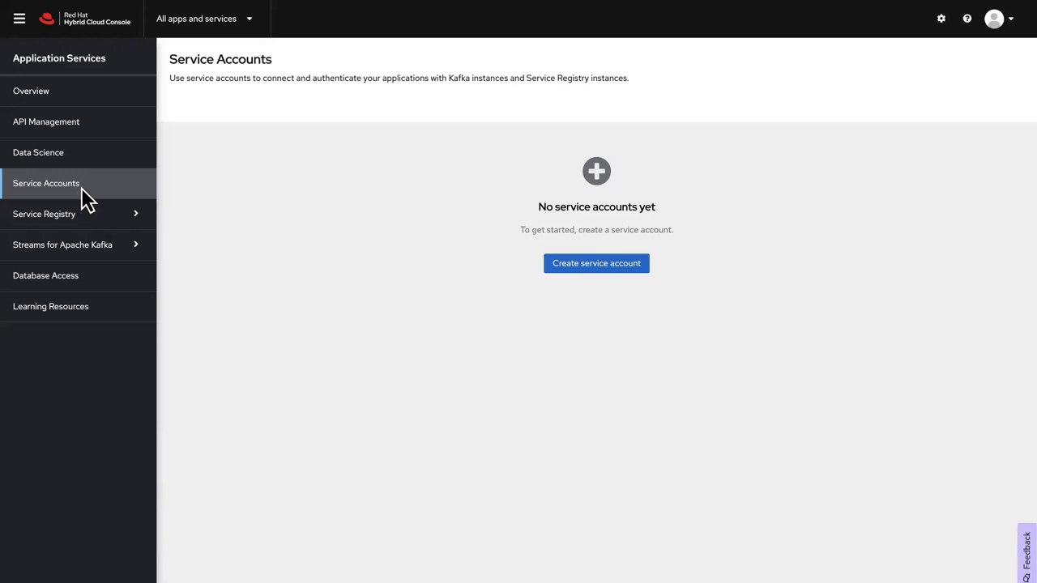
{"action": "left_click", "coordinate": [595, 263]}
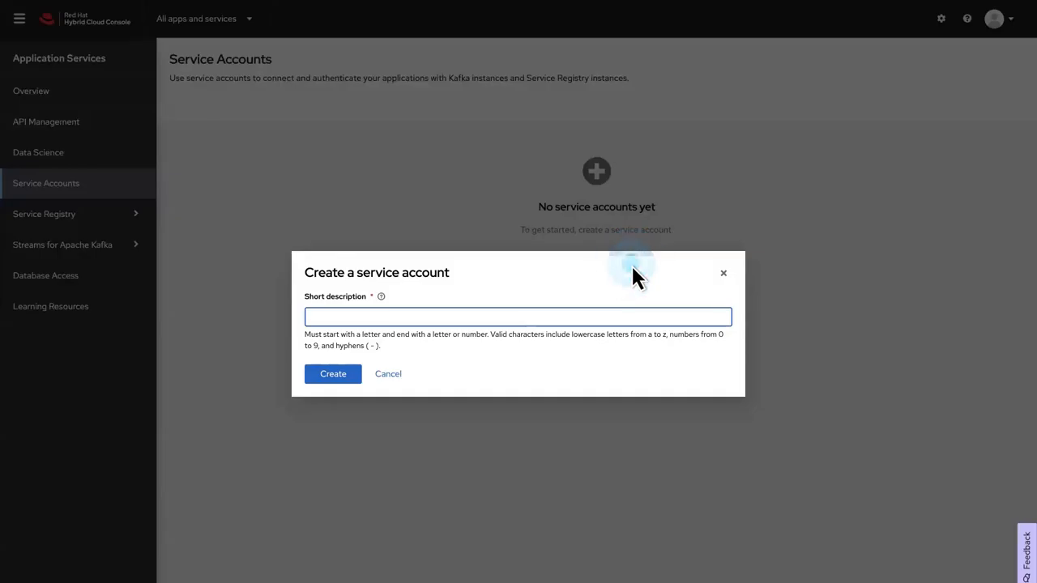
{"action": "type", "text": "lab-sa"}
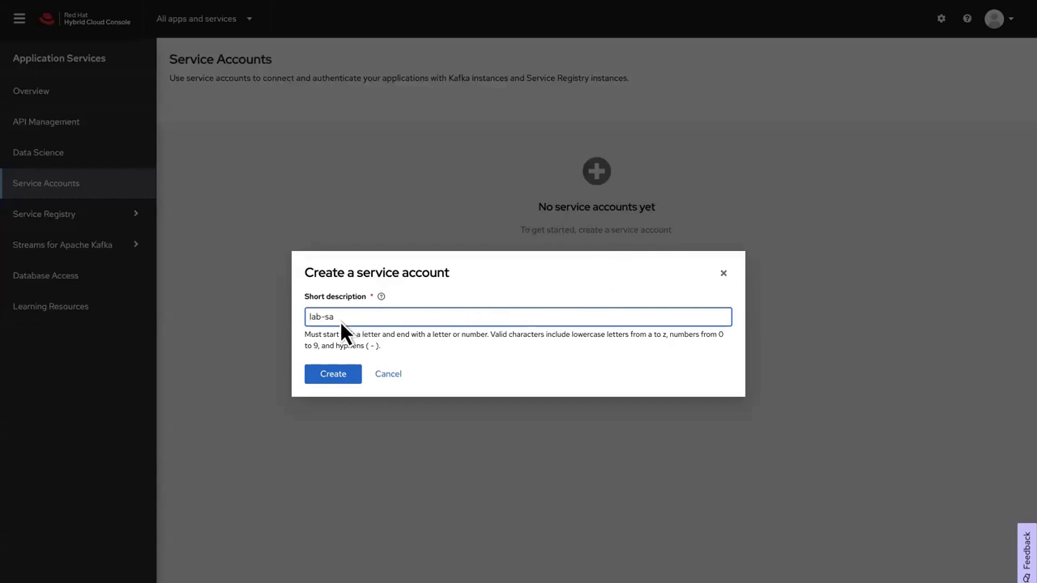
{"action": "left_click", "coordinate": [333, 374]}
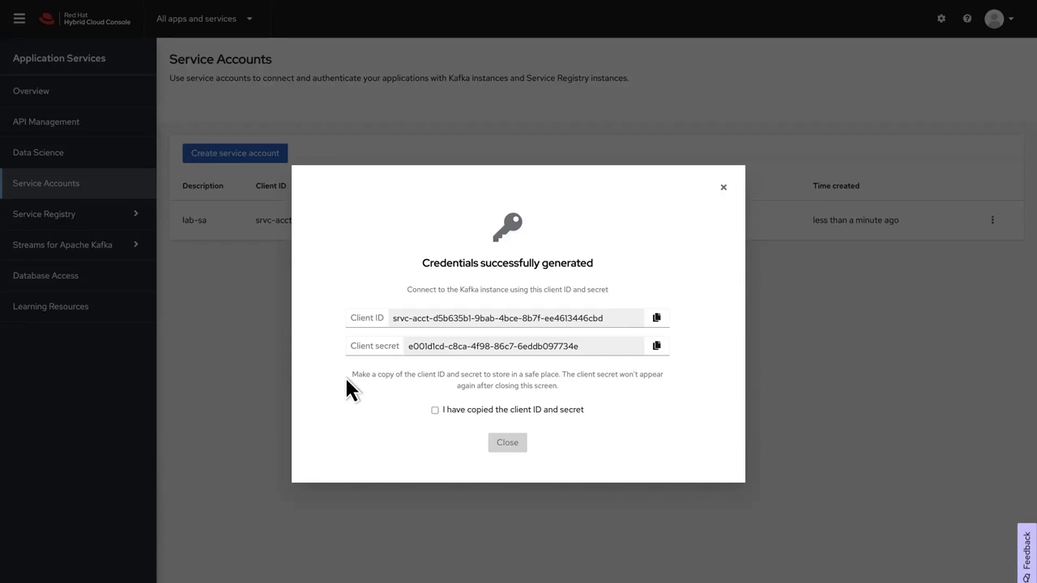
{"action": "left_click", "coordinate": [657, 318]}
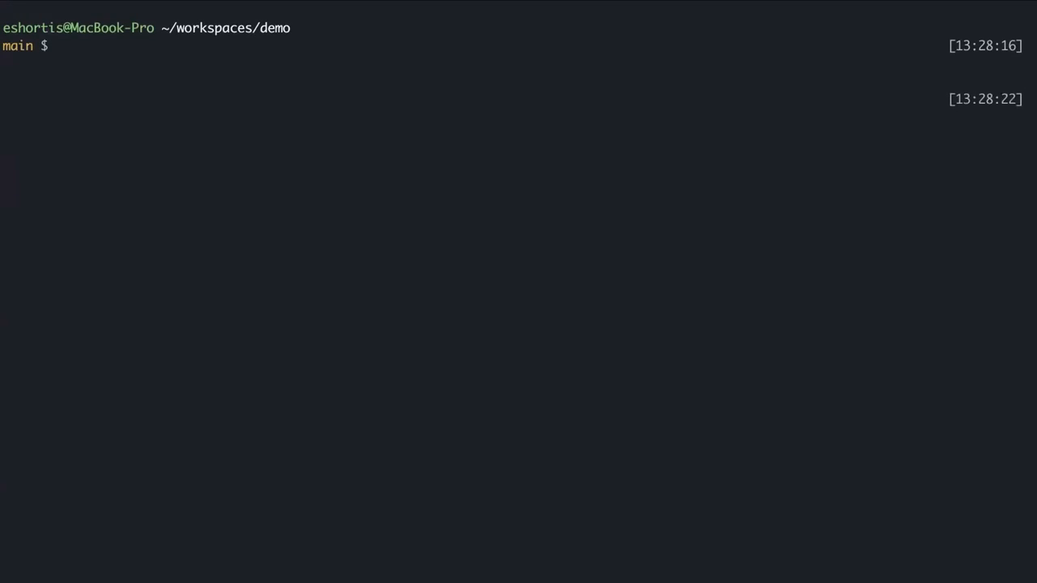
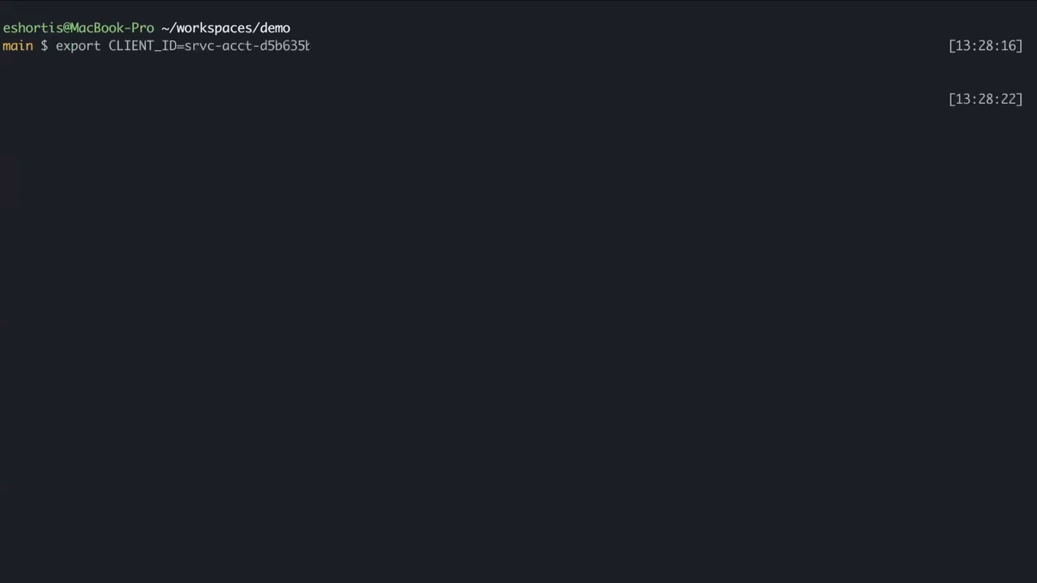
{"action": "key", "text": "Return"}
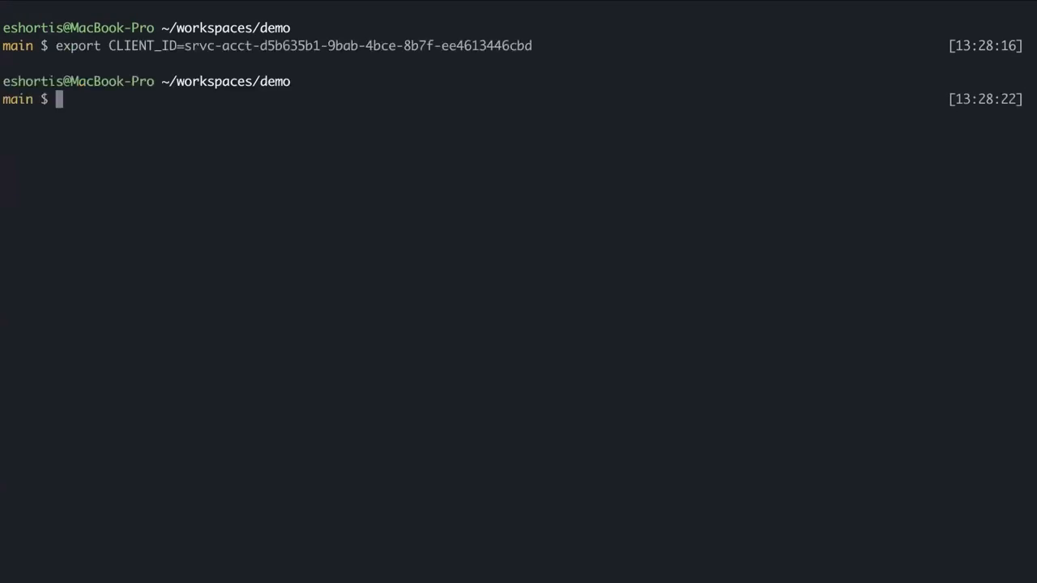
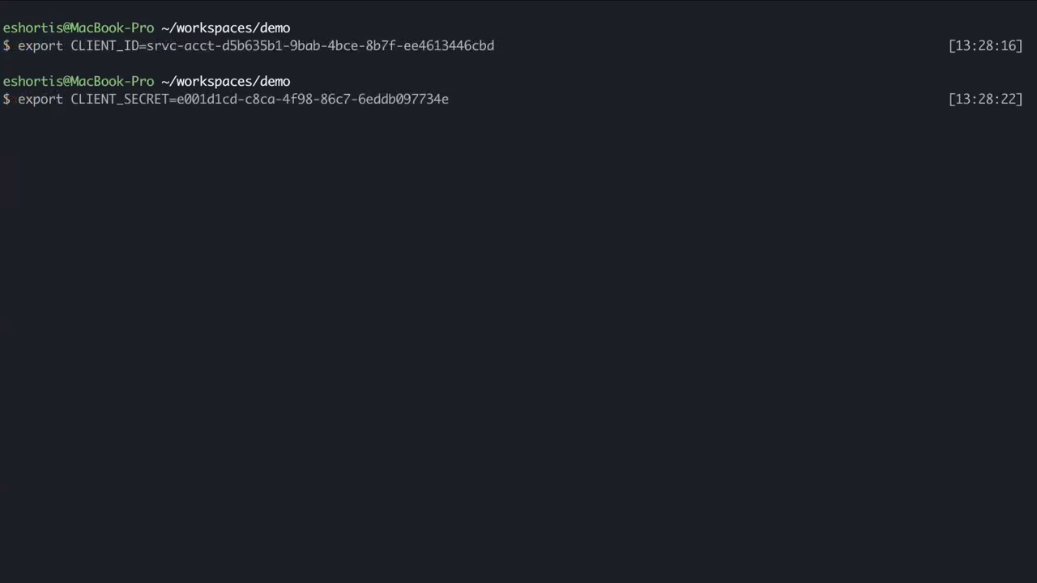